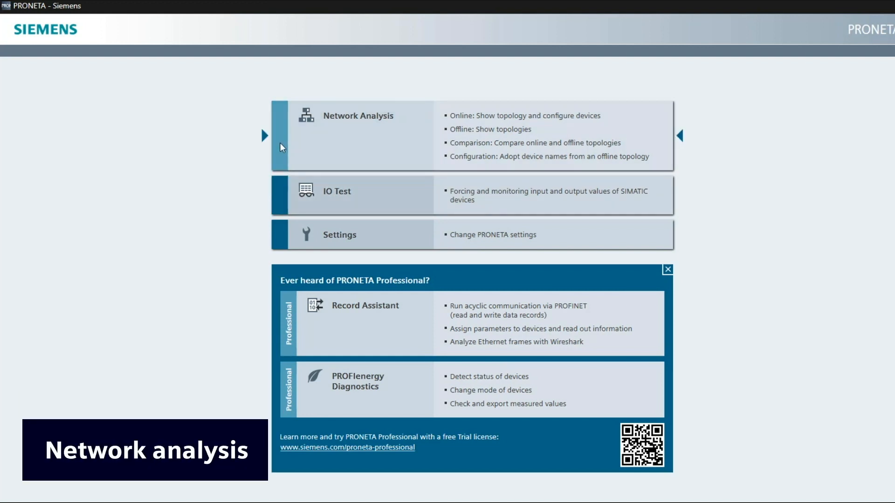
- Open Network Analysis on the PRONETA start page
left_click(358, 115)
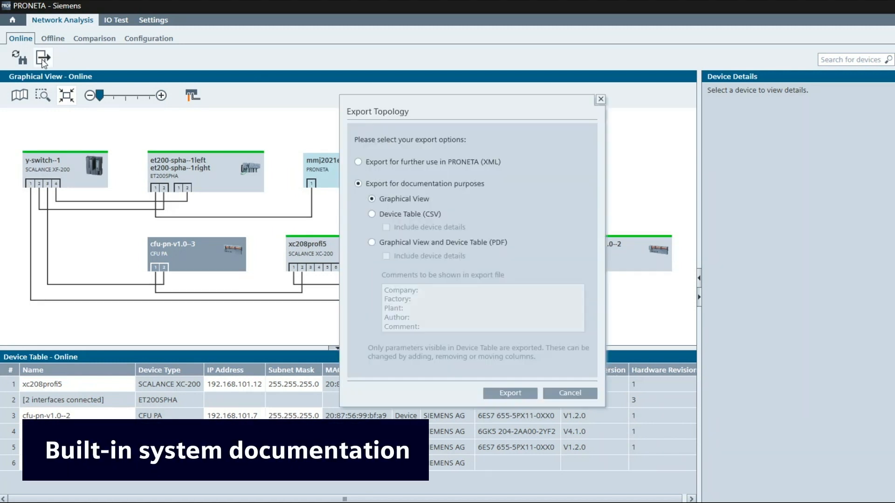
- Export the topology as PRONETA XML file 'X8L' and add it in Offline
left_click(358, 161)
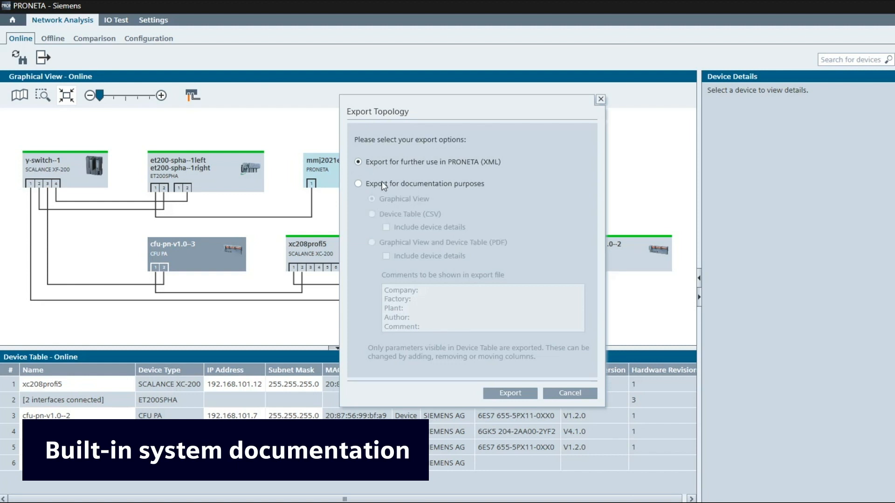
left_click(508, 392)
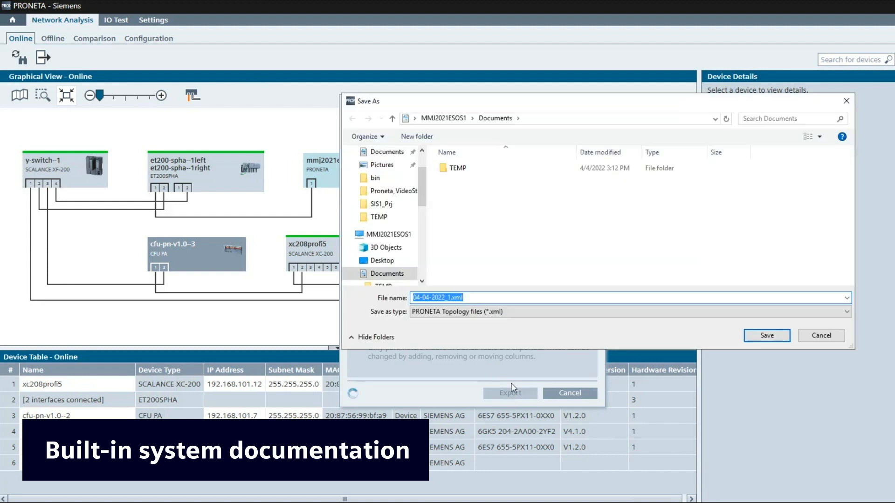
type("X8")
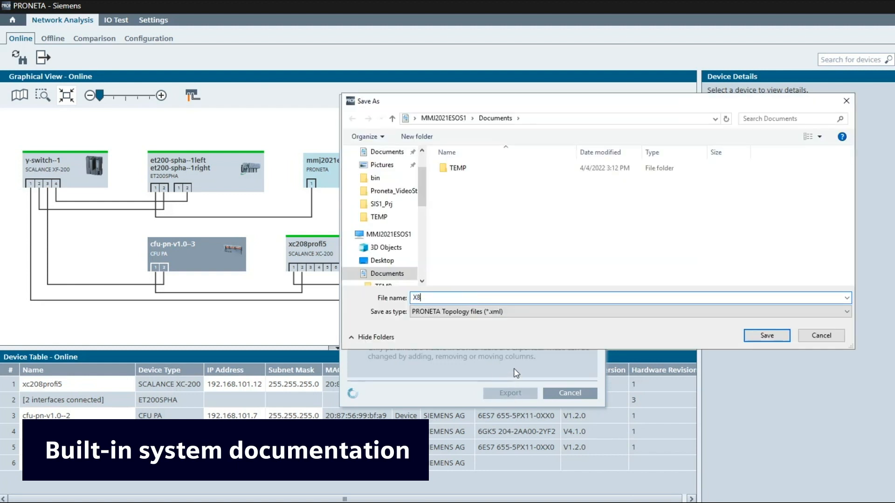
type("L")
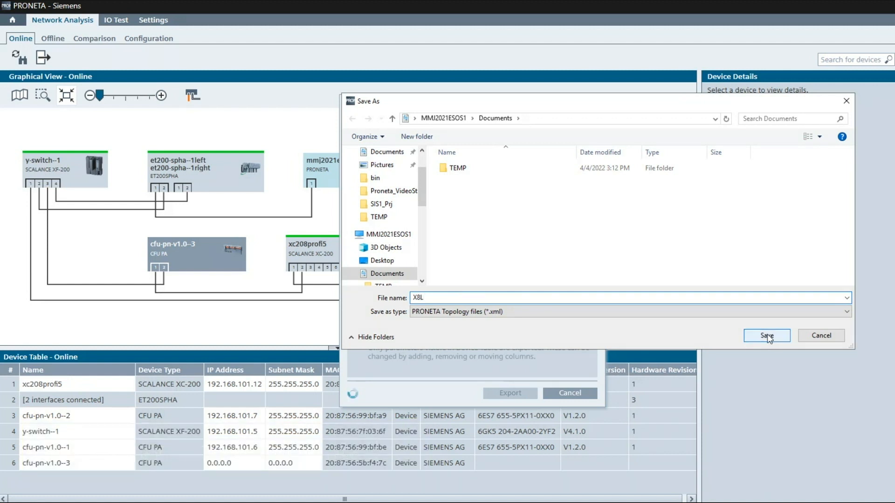
left_click(766, 336)
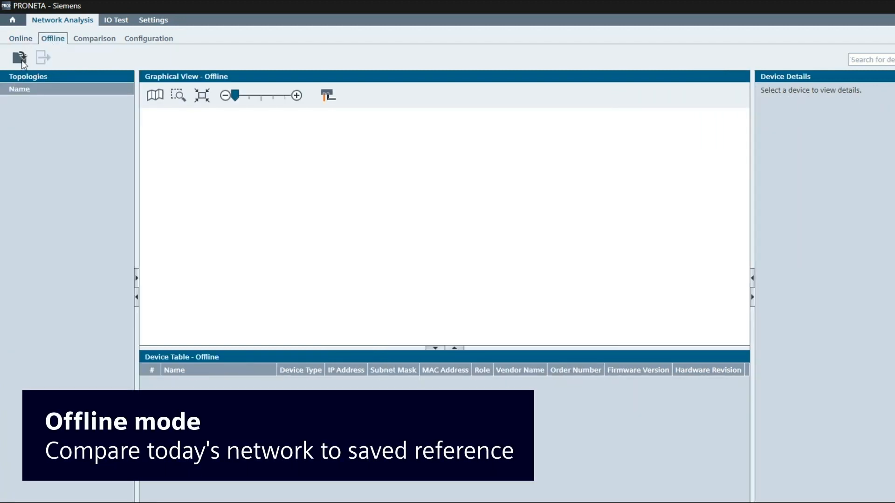
left_click(20, 57)
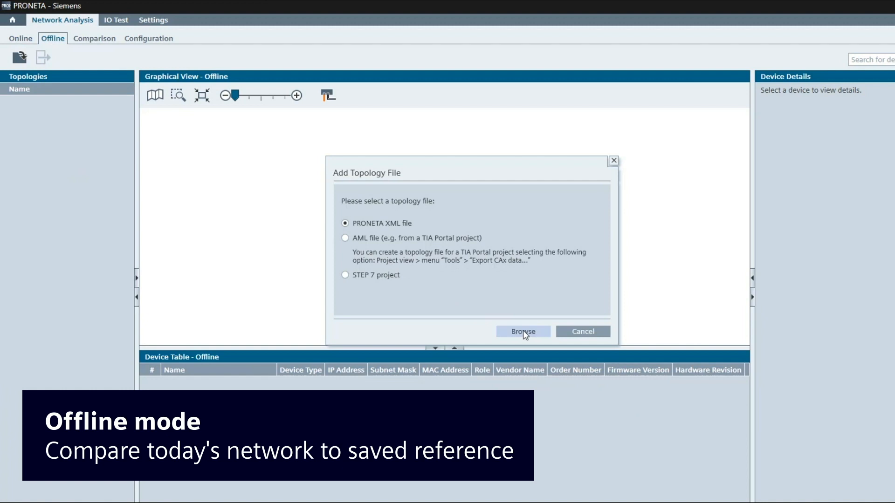
mouse_move(451, 242)
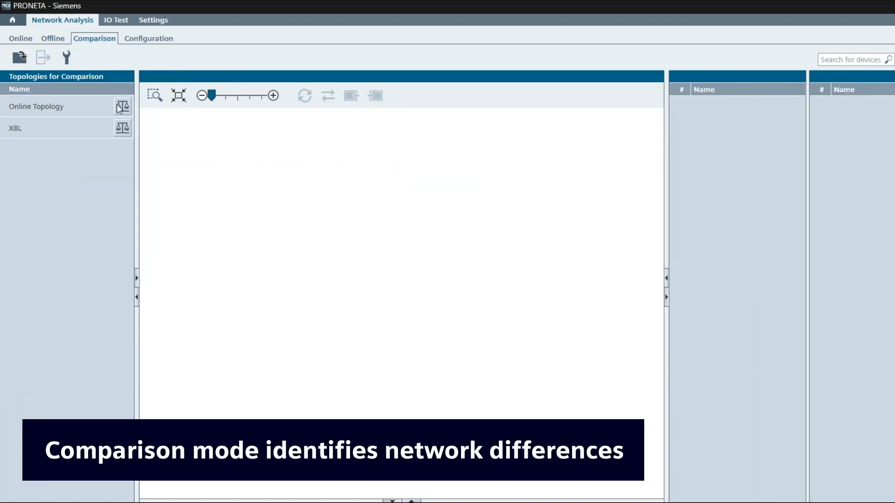
- Compare Online Topology with X8L, inspect cfu-pn-v1.0--3, then go Home
left_click(121, 106)
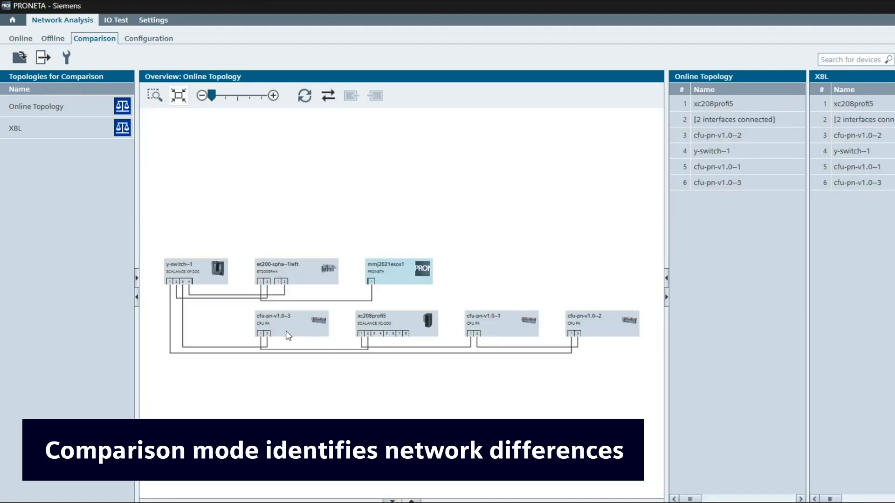
left_click(717, 183)
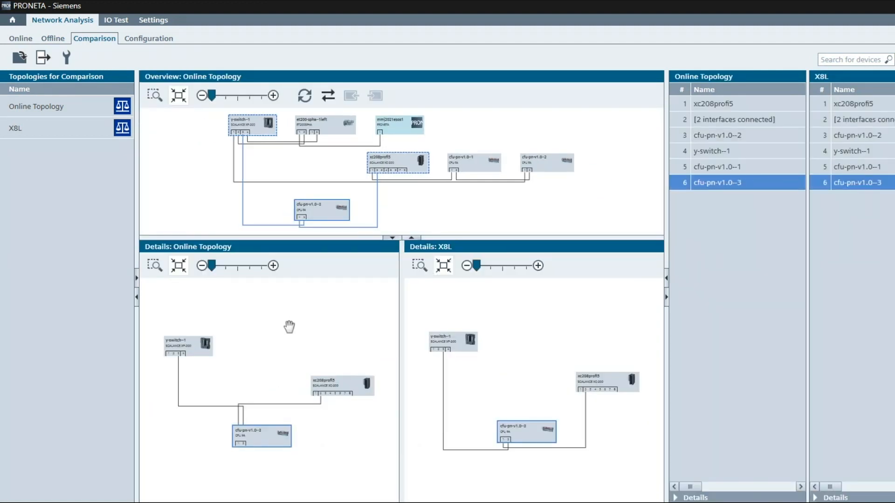
left_click(13, 20)
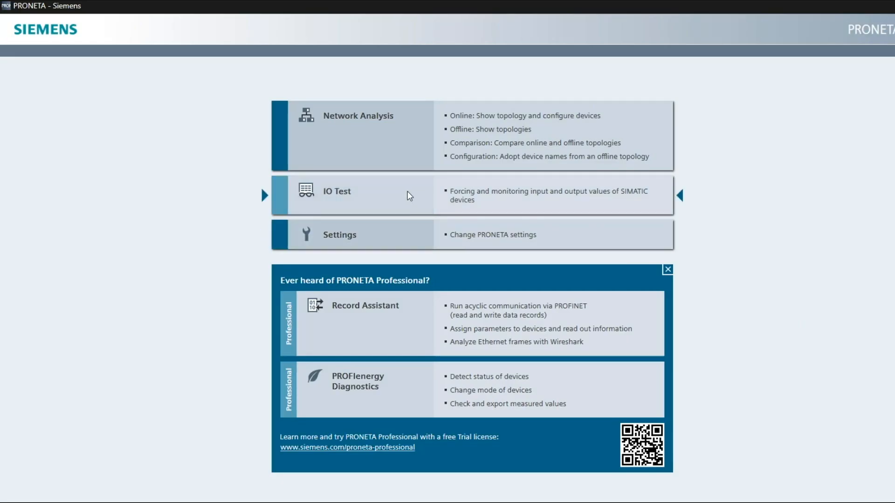
- Open IO Test and load the et200-spha--1left ET 200SP HA station
left_click(353, 195)
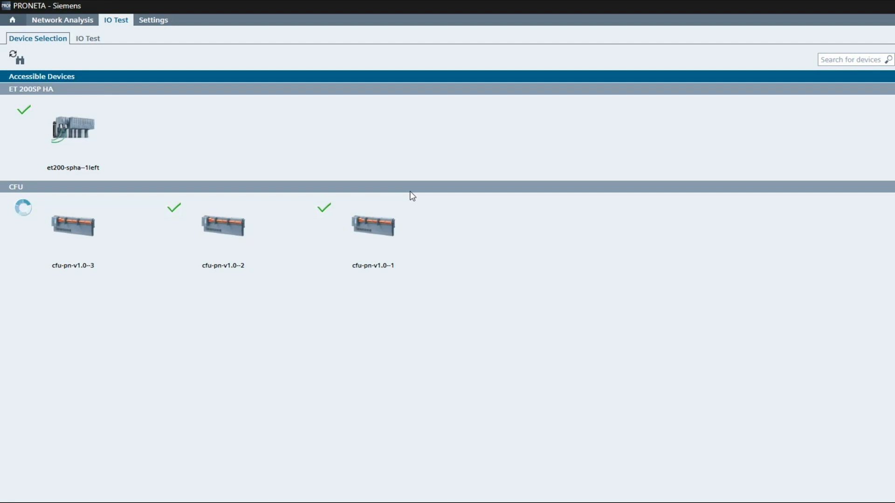
left_click(73, 129)
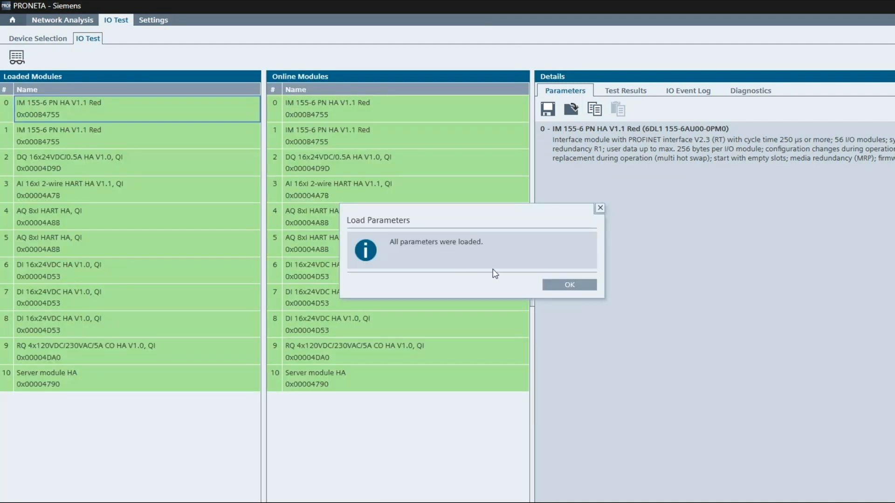
- Acknowledge the loaded parameters and show et200-spha--1left's Diagnostics tab
left_click(569, 284)
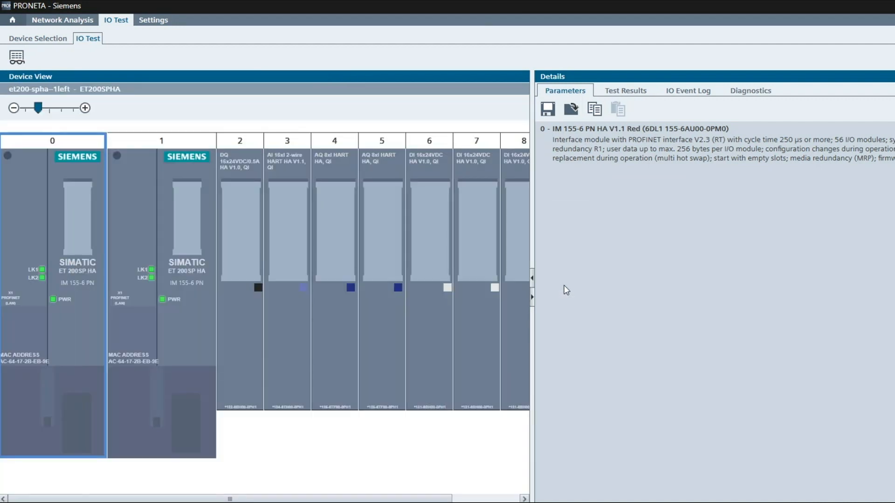
left_click(750, 90)
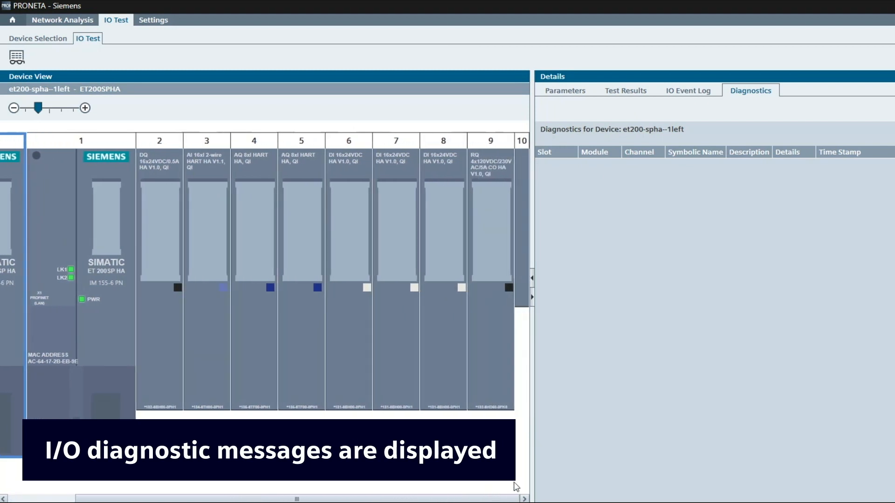
mouse_move(729, 452)
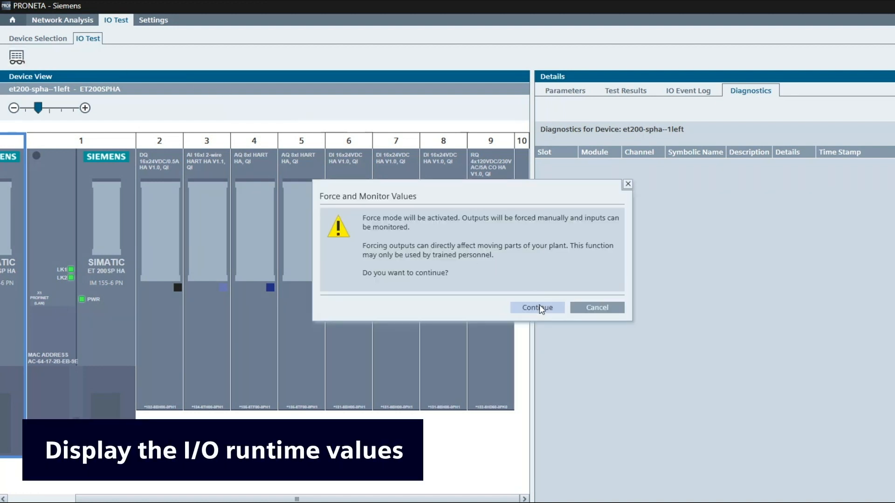
- Confirm the Force and Monitor Values warning to activate force mode
left_click(536, 308)
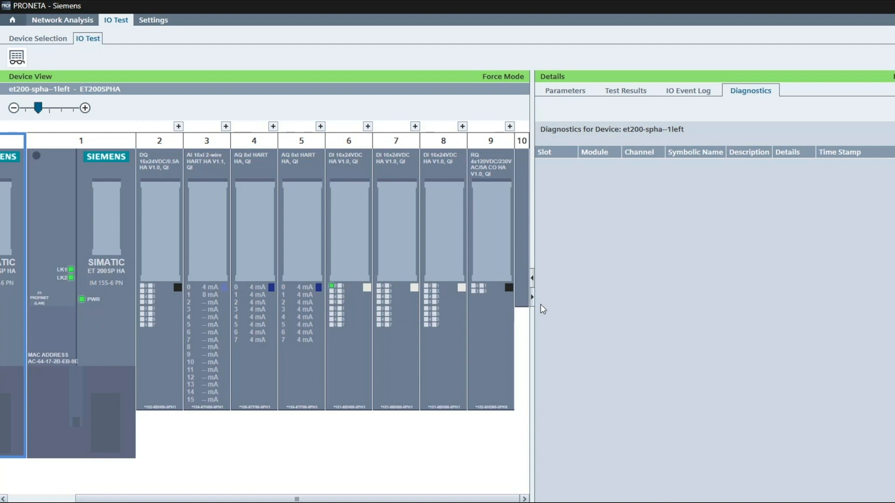
mouse_move(174, 257)
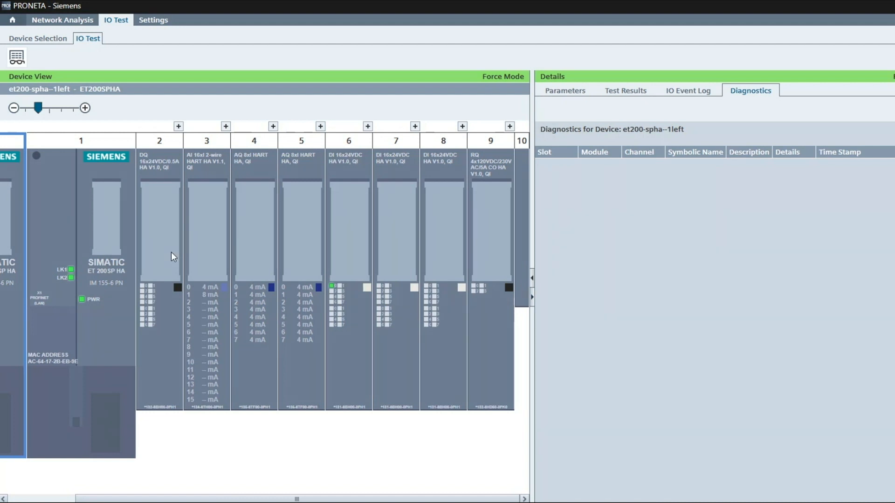
- Select the slot 2 DQ 16x24VDC module and open its channel panel
left_click(159, 229)
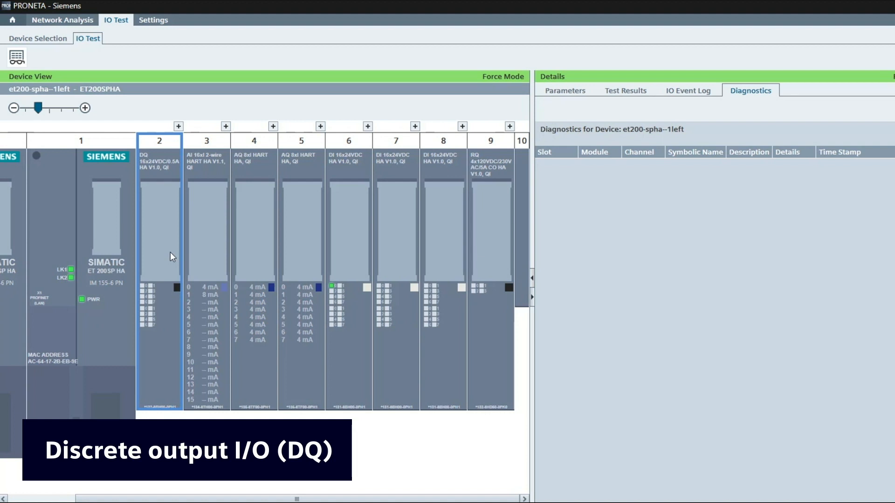
left_click(462, 126)
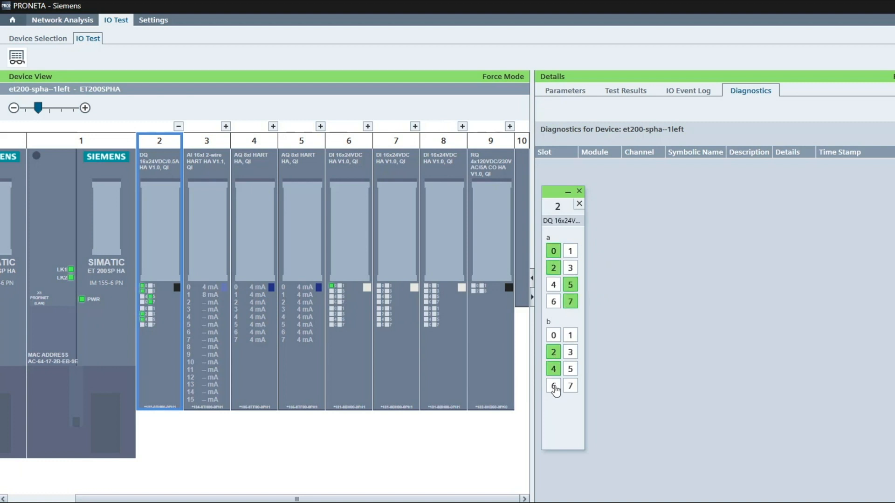
- Force output b6 on and open the slot 9 relay module's channel panel
left_click(552, 385)
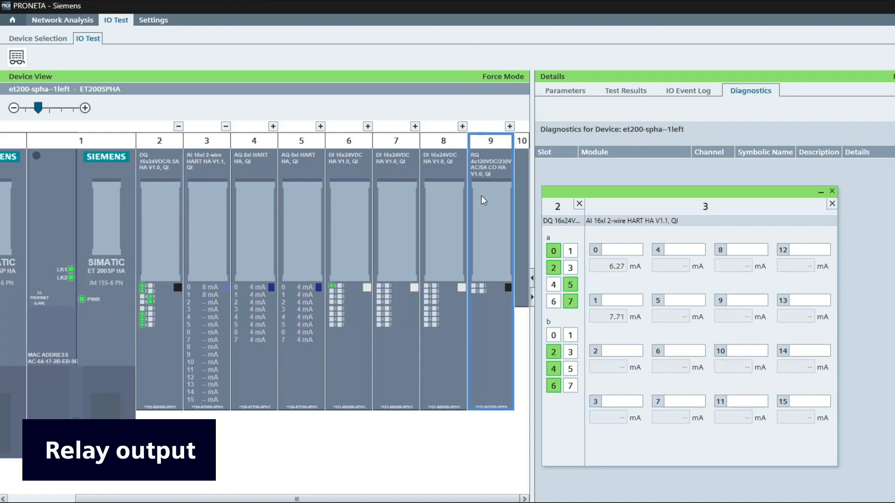
left_click(508, 126)
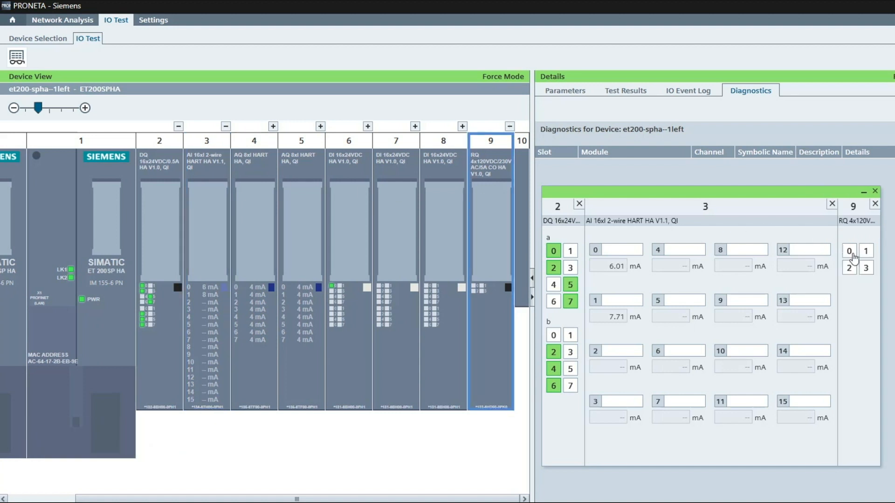